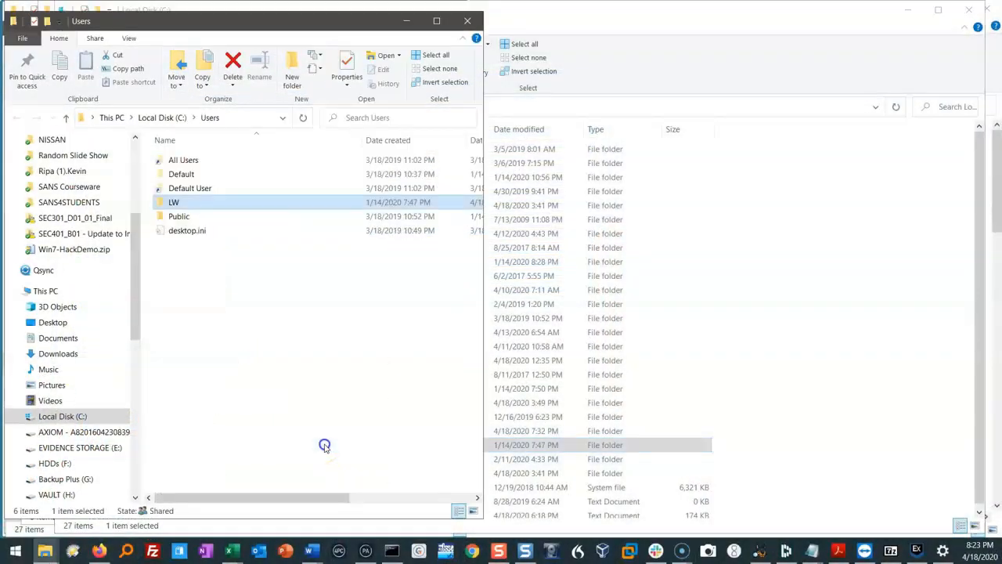
Drill into LW, AppData, Roaming and Microsoft toward the Windows Recent Items folder
double_click(173, 202)
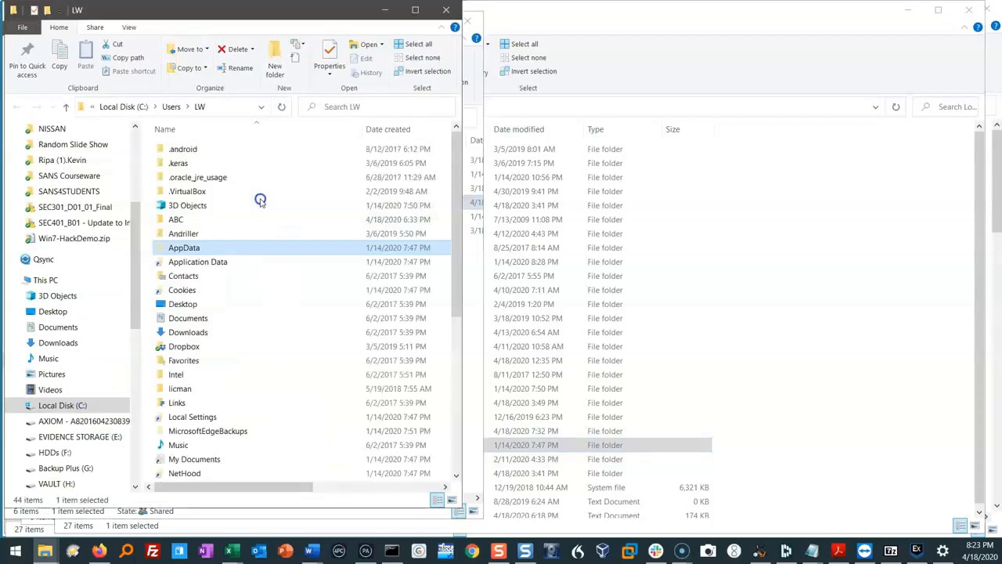
double_click(185, 248)
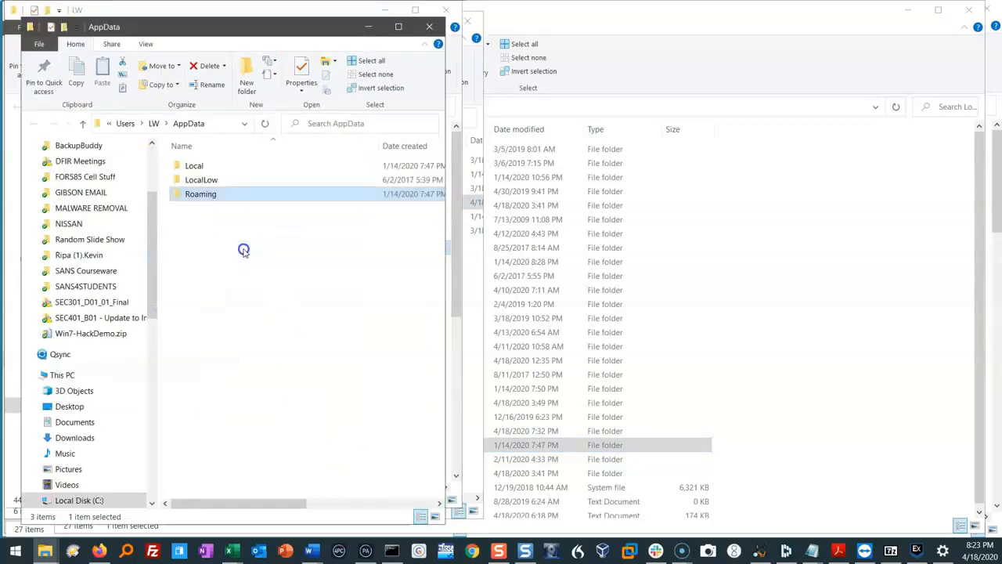
double_click(201, 194)
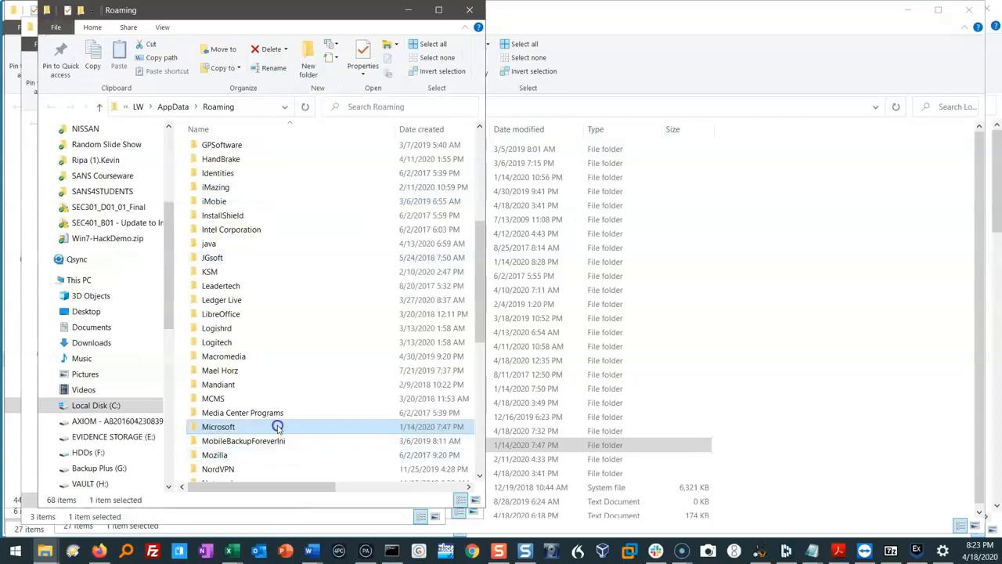
double_click(219, 426)
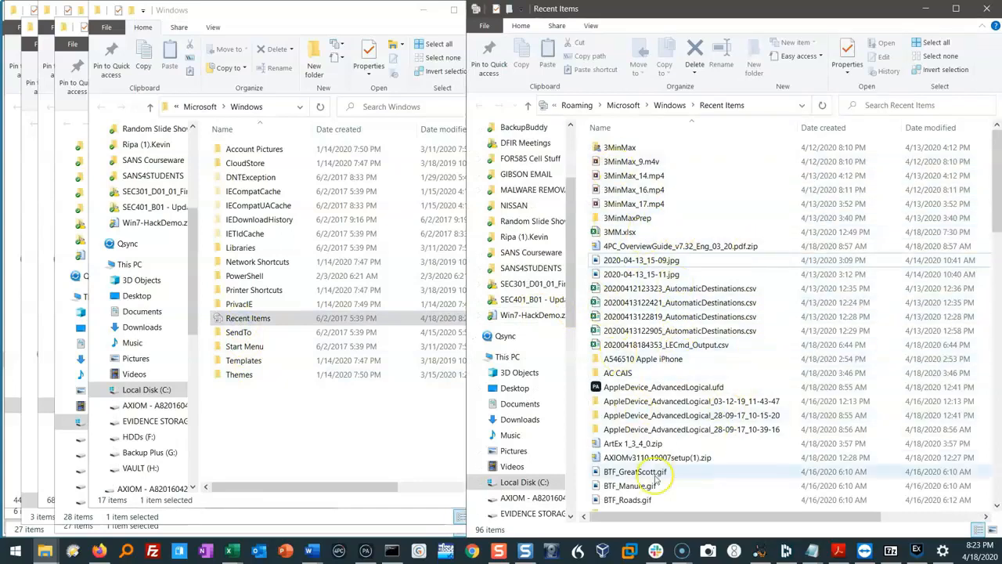
right_click(634, 471)
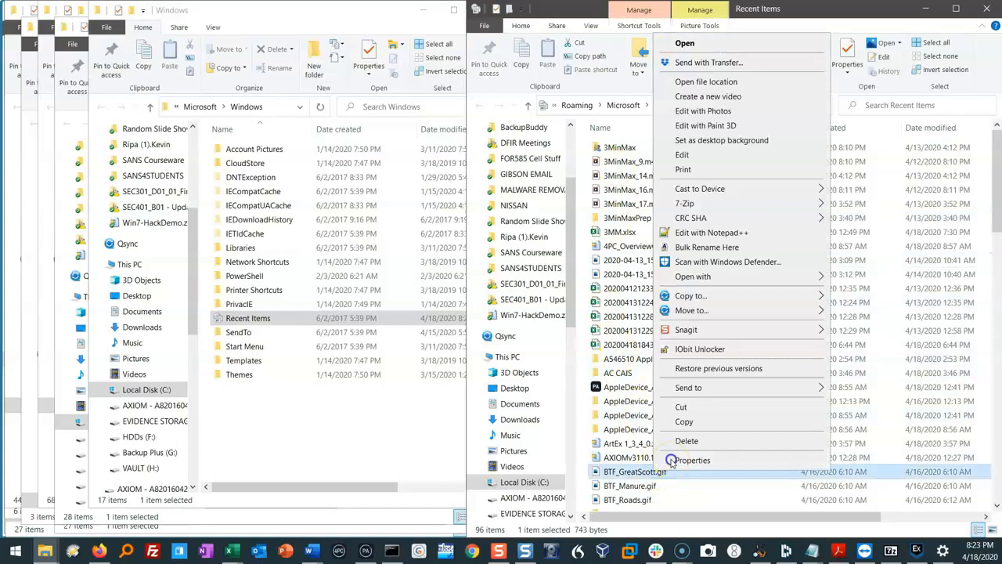
click(692, 461)
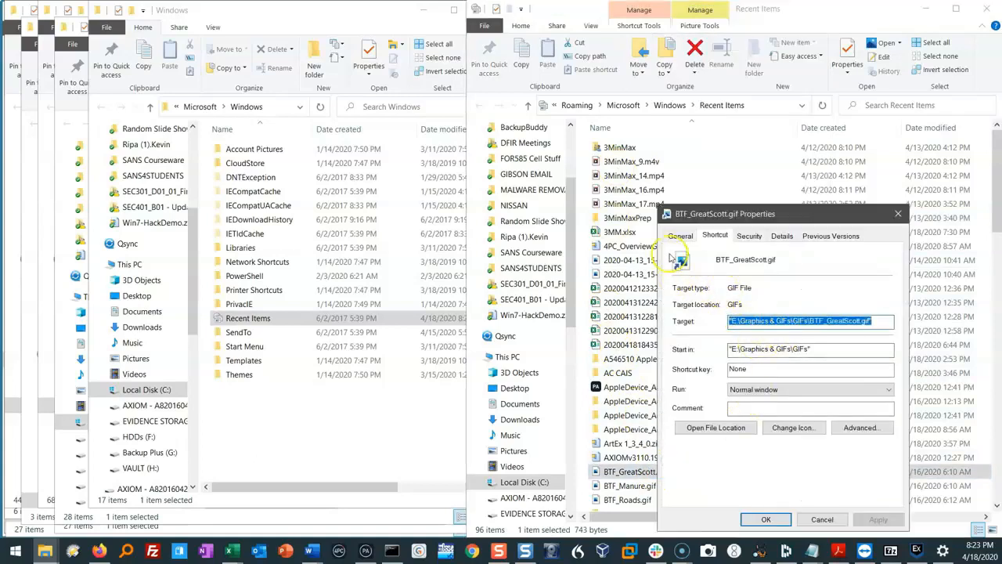
mouse_move(704, 266)
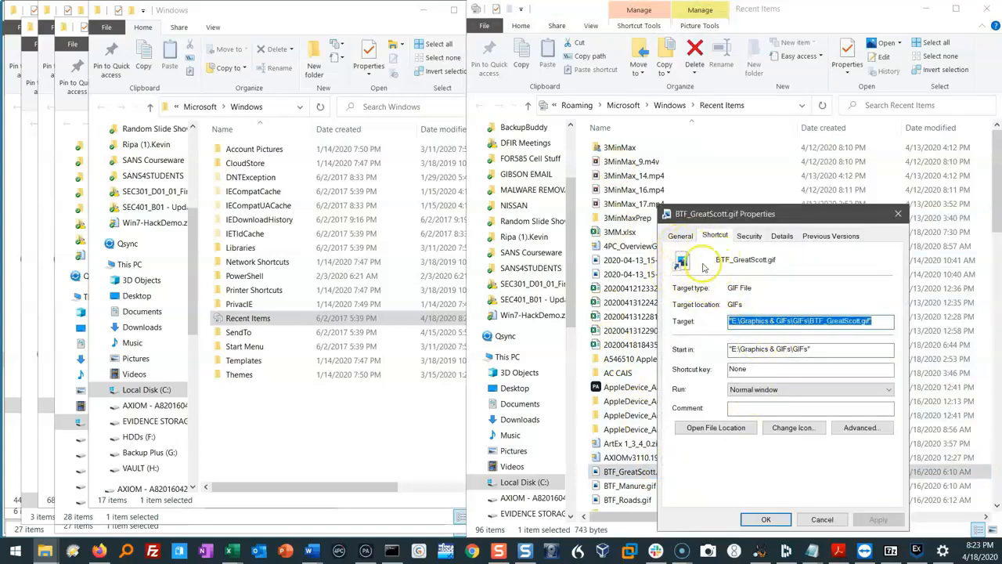
mouse_move(844, 292)
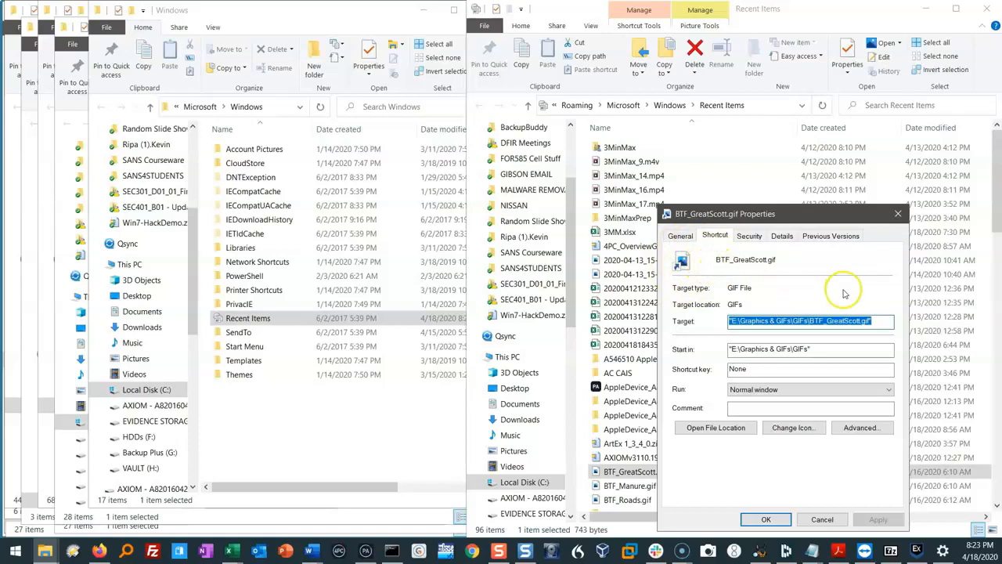
mouse_move(679, 302)
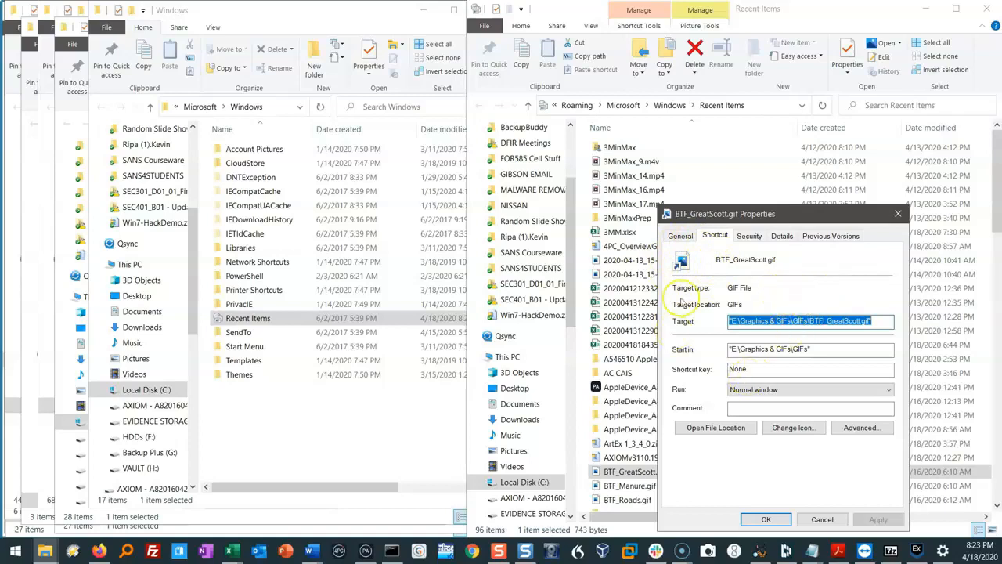
click(766, 520)
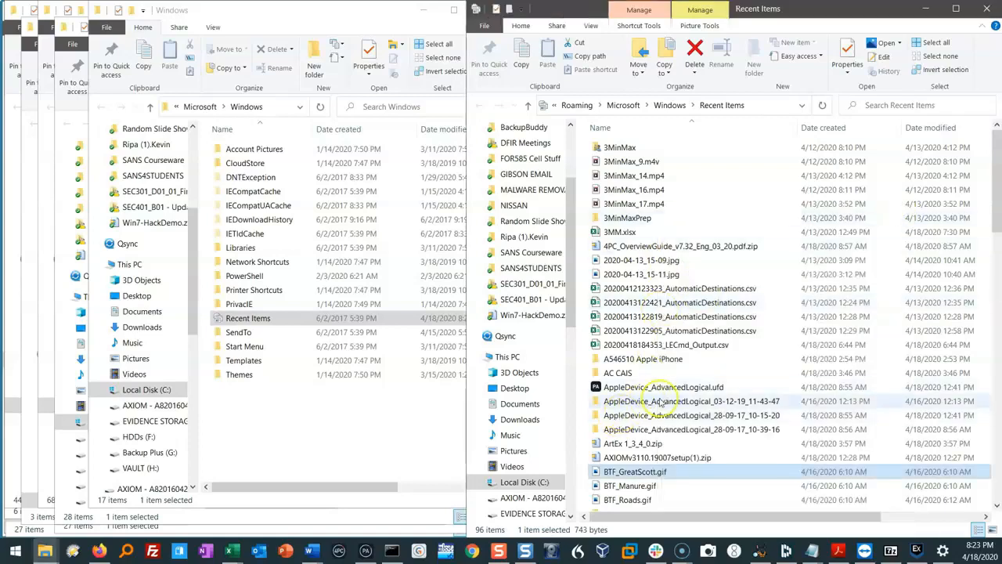
mouse_move(693, 401)
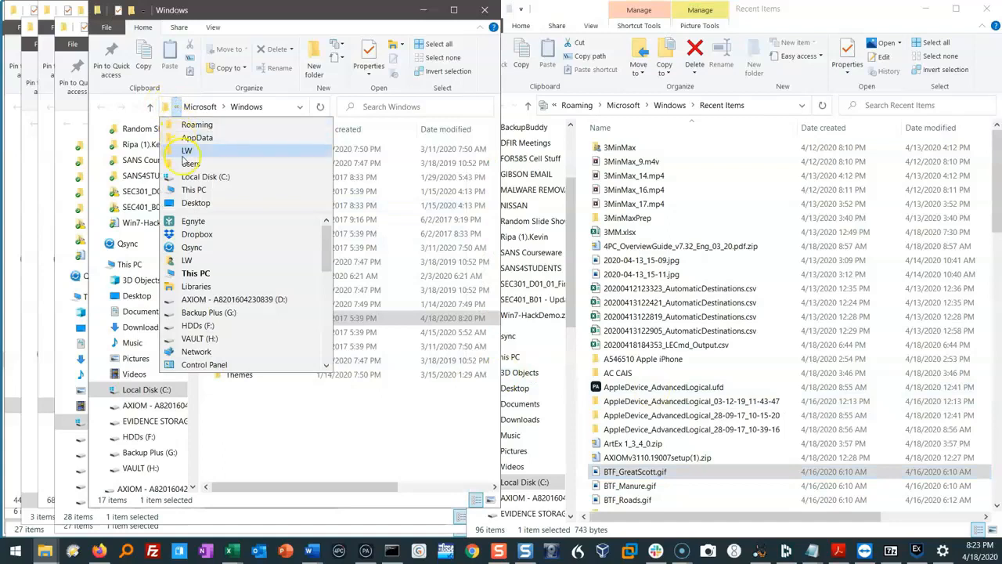
Return to LW, drill into ABC\456\123 and launch 123_DEATHSTAR.txt in Notepad
click(188, 150)
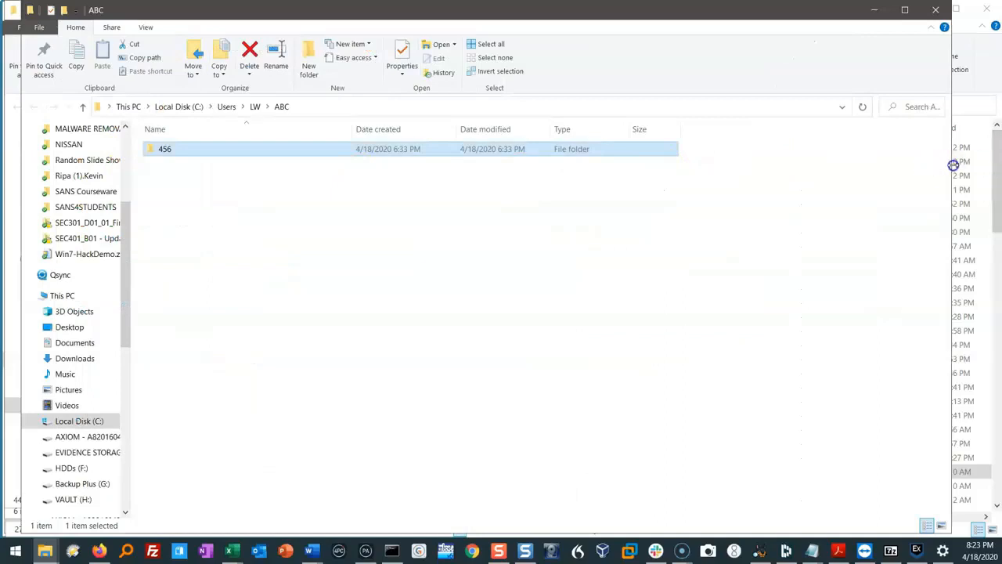
double_click(164, 149)
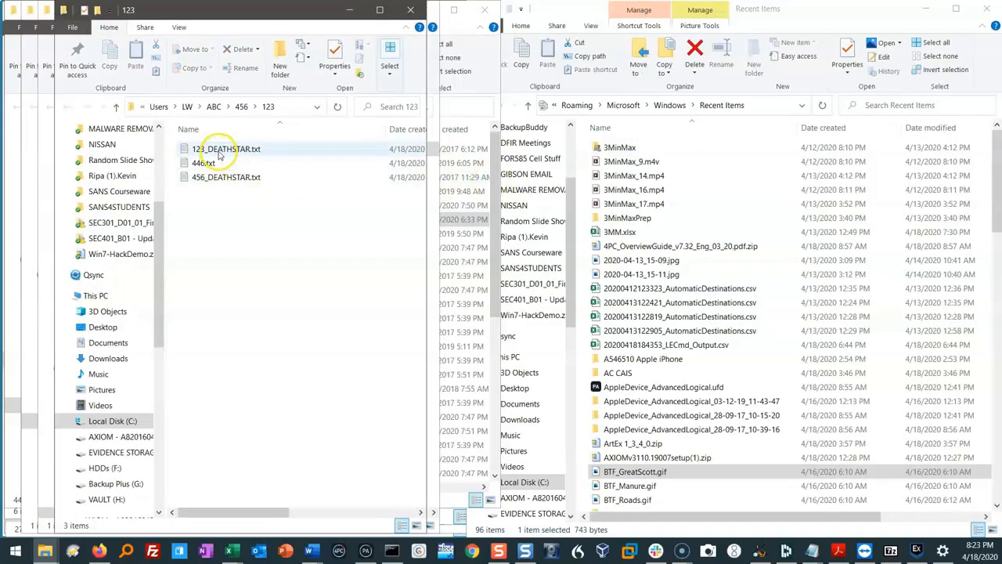
double_click(227, 149)
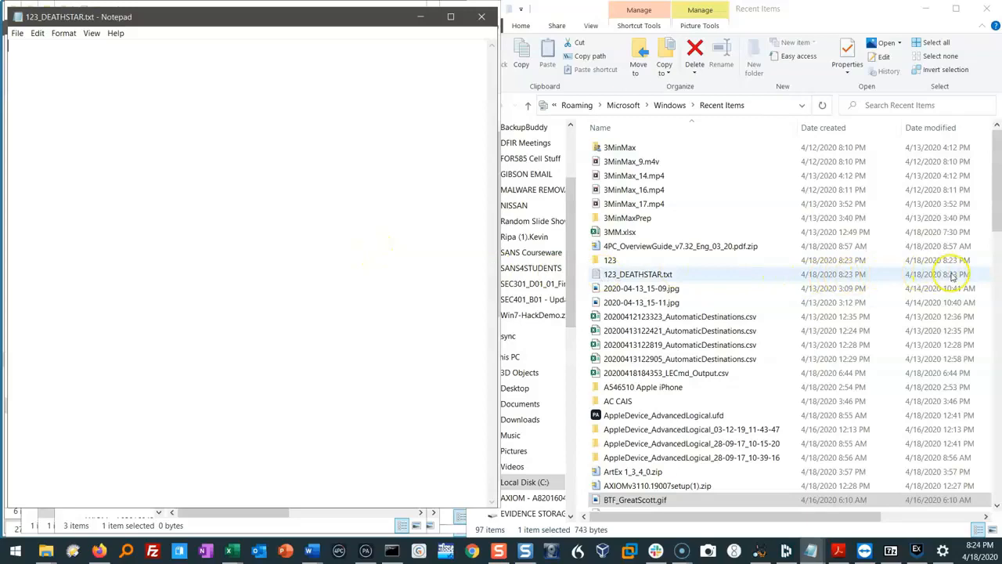
mouse_move(834, 276)
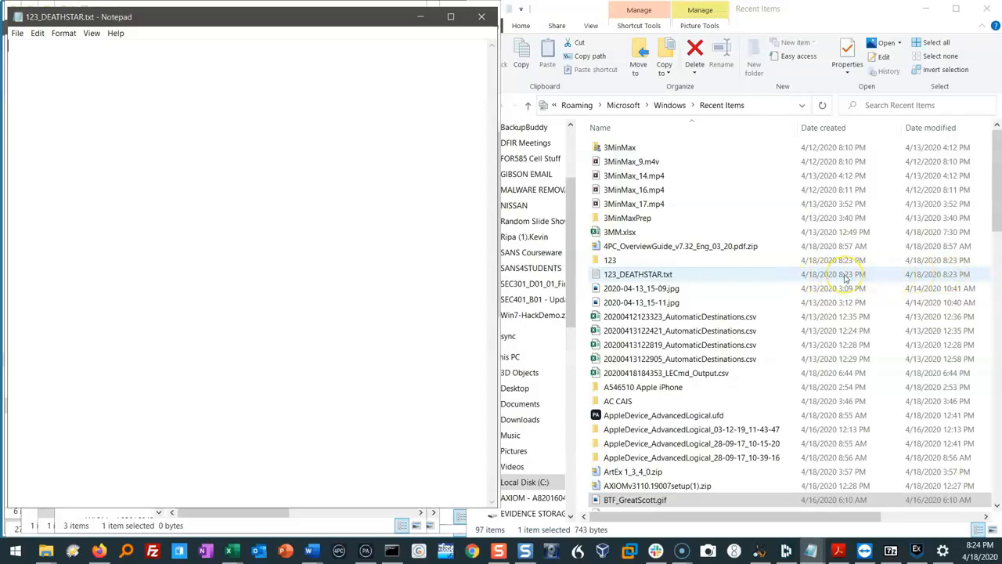
mouse_move(928, 275)
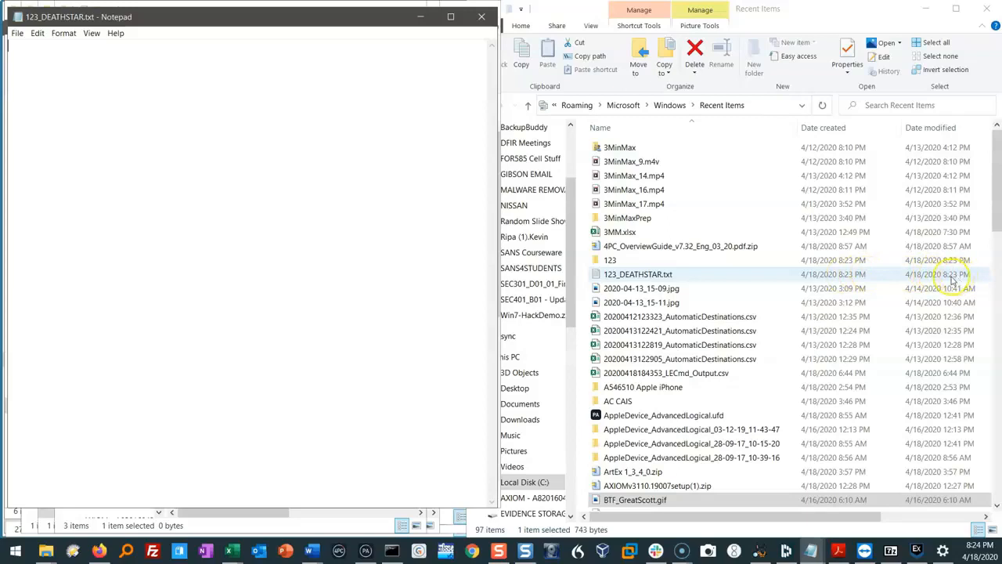
mouse_move(952, 280)
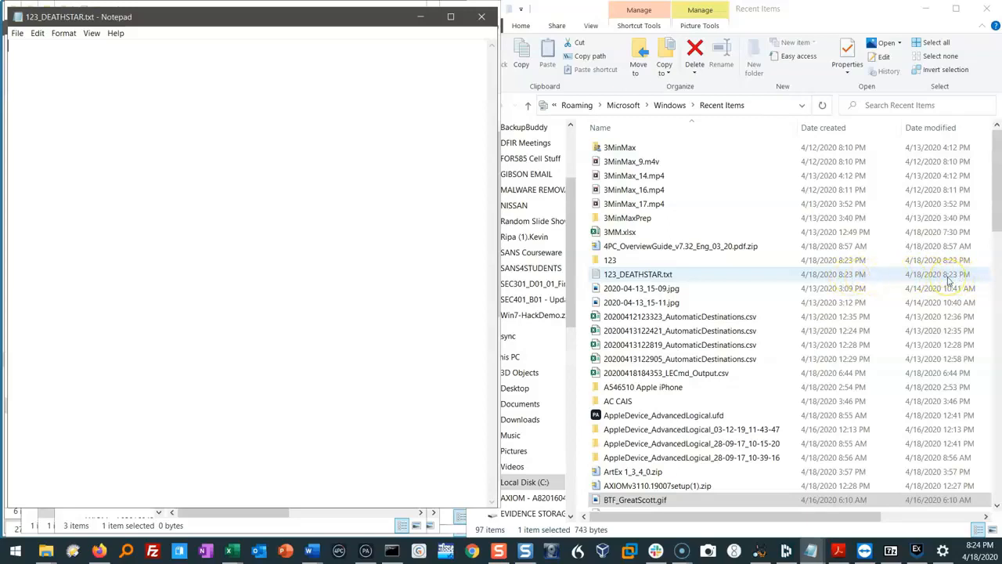
mouse_move(948, 281)
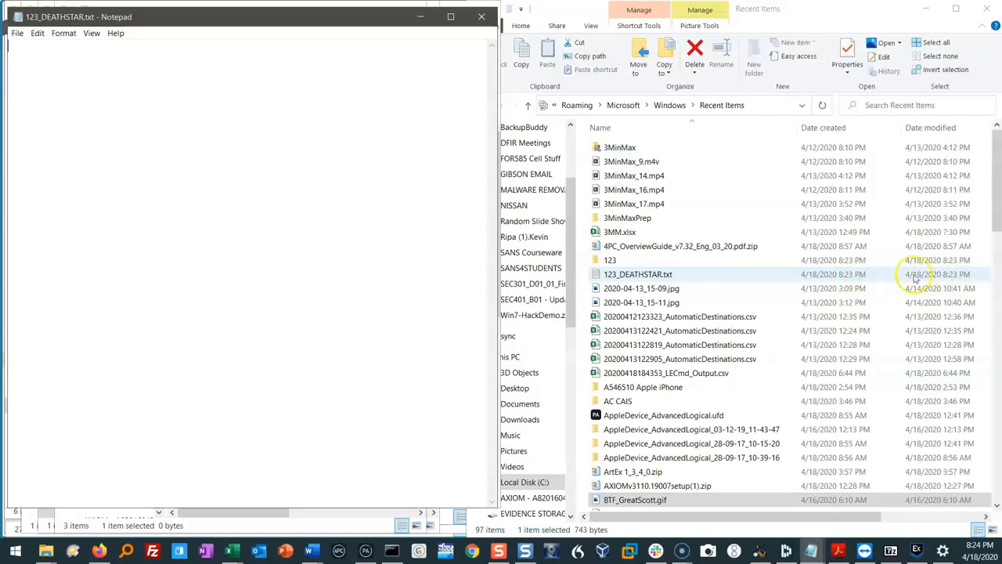
mouse_move(937, 274)
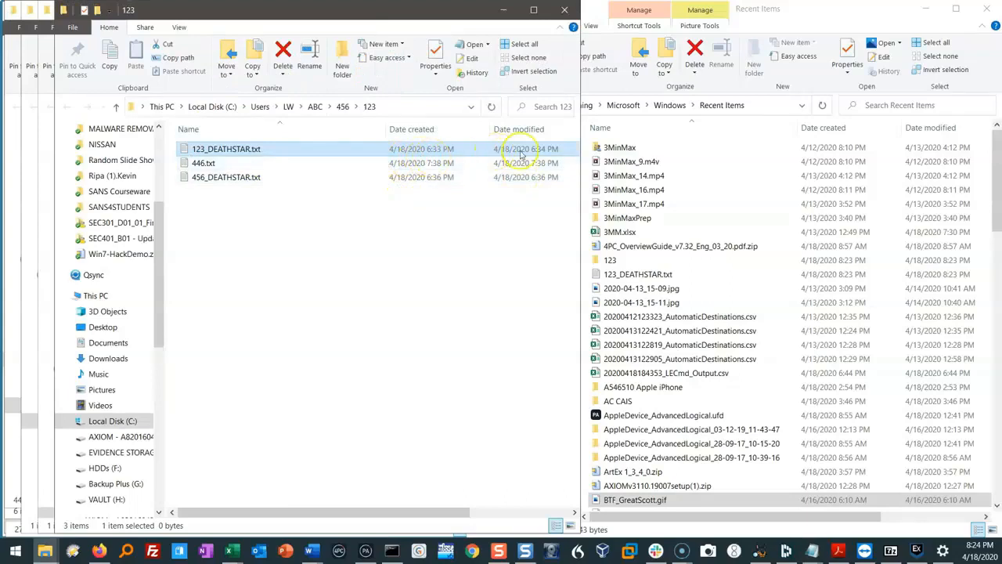
mouse_move(567, 155)
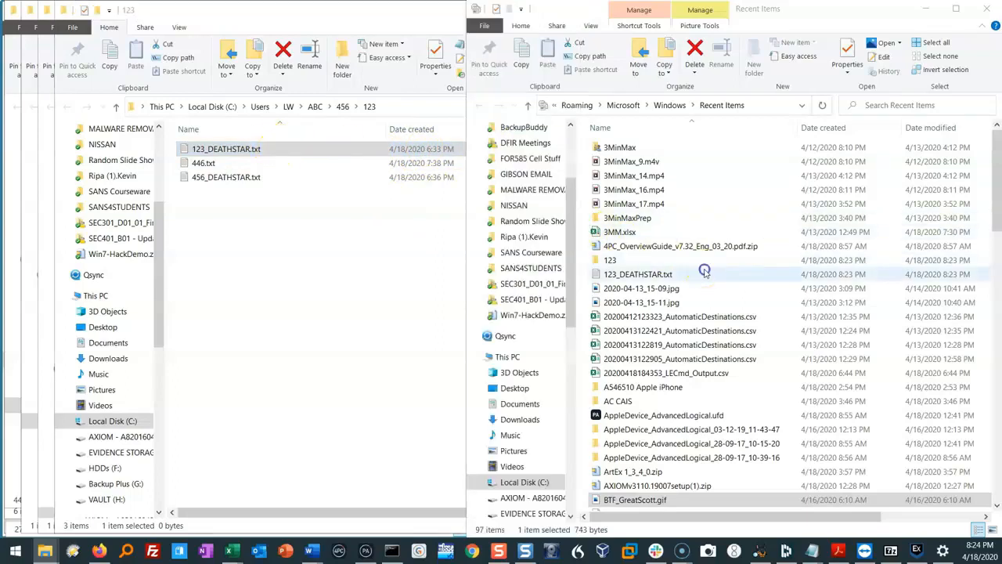
Copy the original 123_DEATHSTAR.txt from the 123 folder via its context menu
click(637, 274)
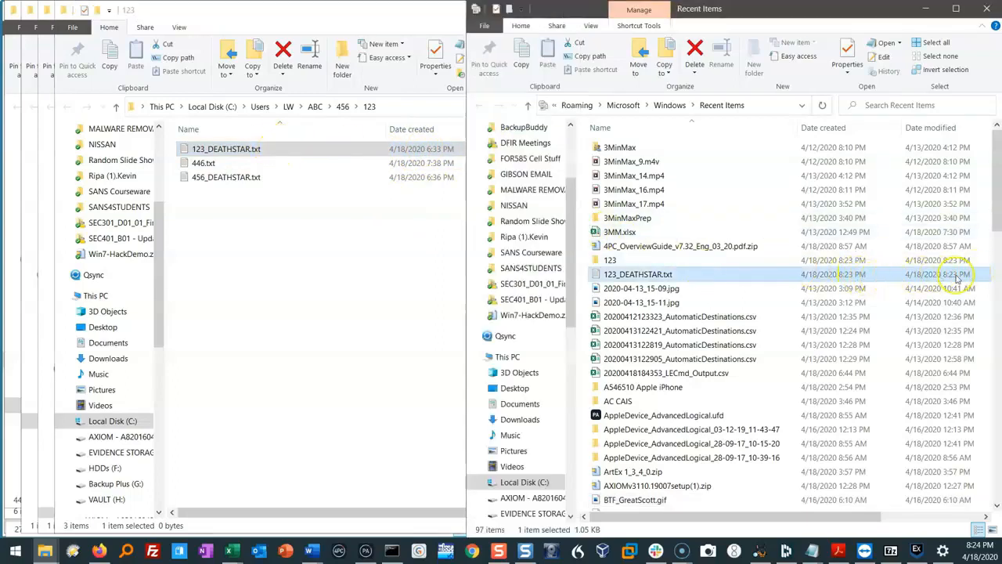
mouse_move(750, 275)
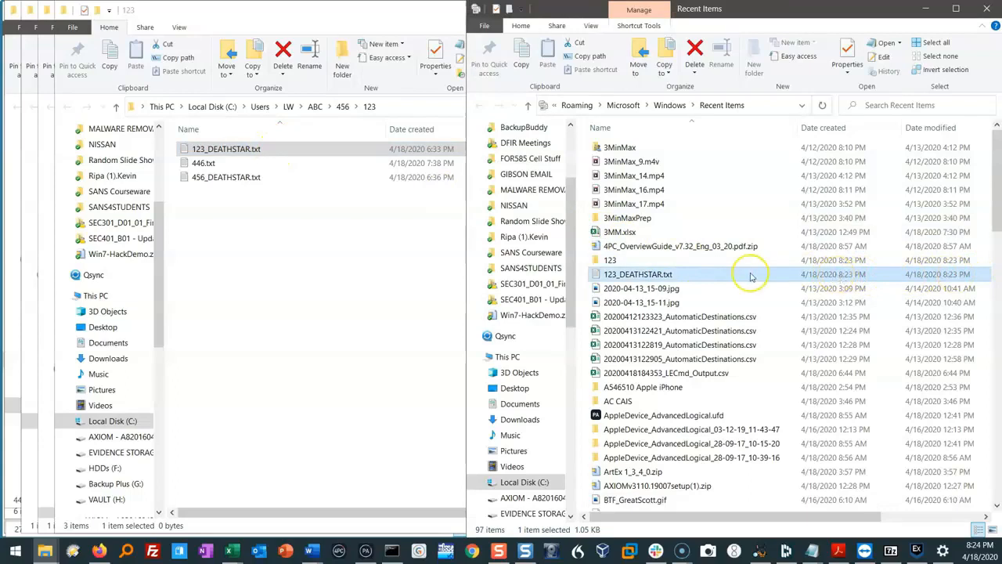
click(225, 148)
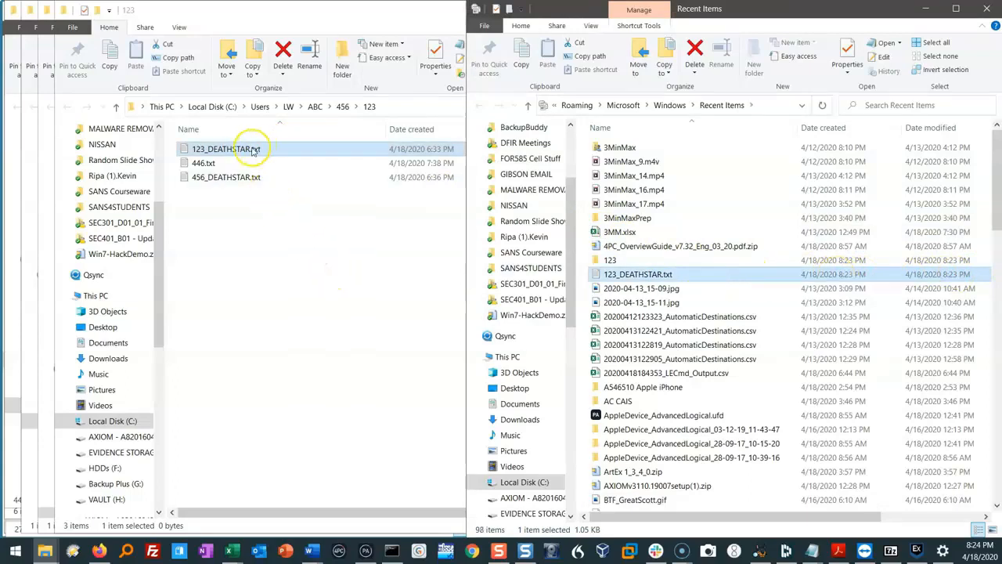
right_click(226, 147)
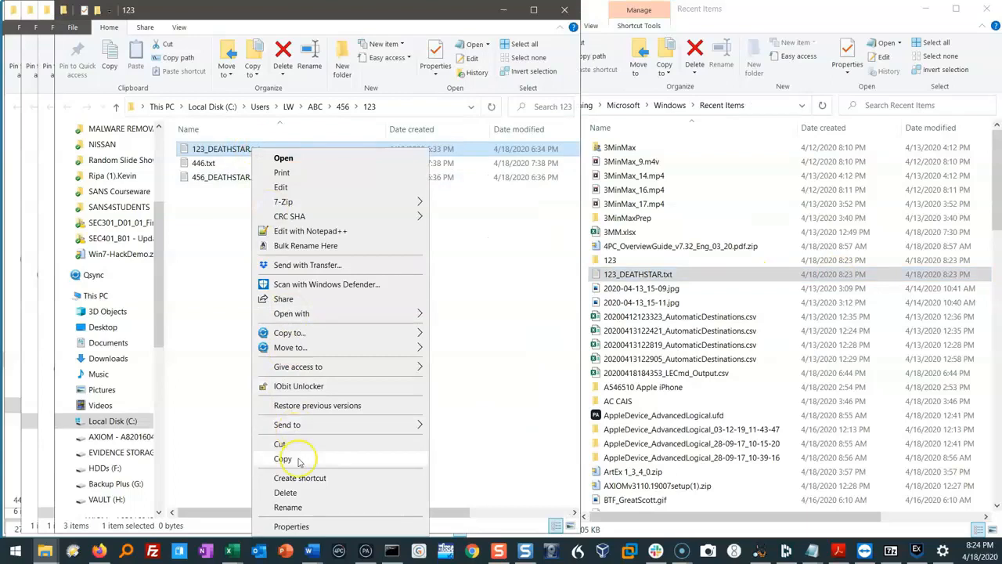
click(285, 457)
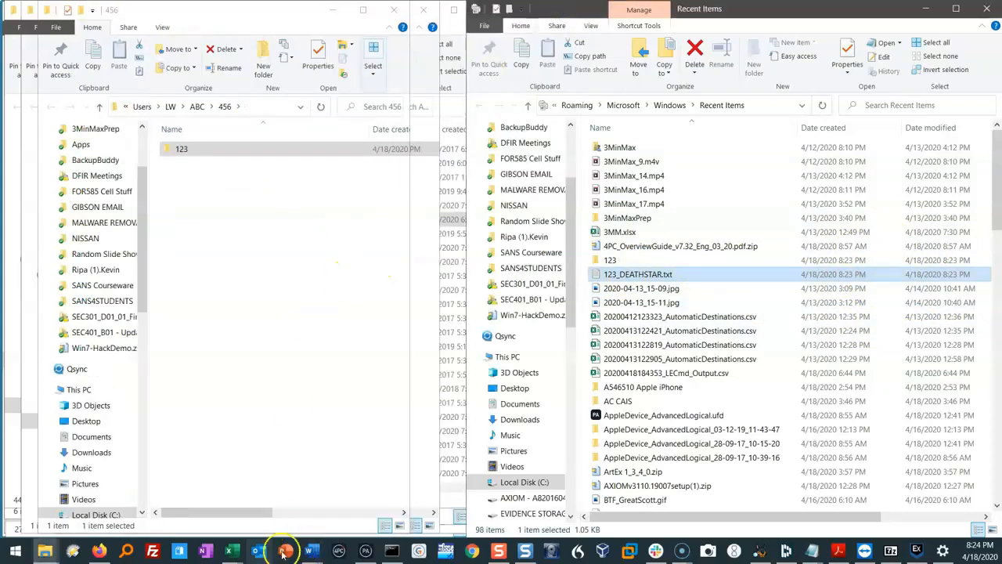
Enter lecmd -f C:\Users\LW\AppData\Roaming\Microsoft\windows\Recent at the prompt without running it
click(285, 551)
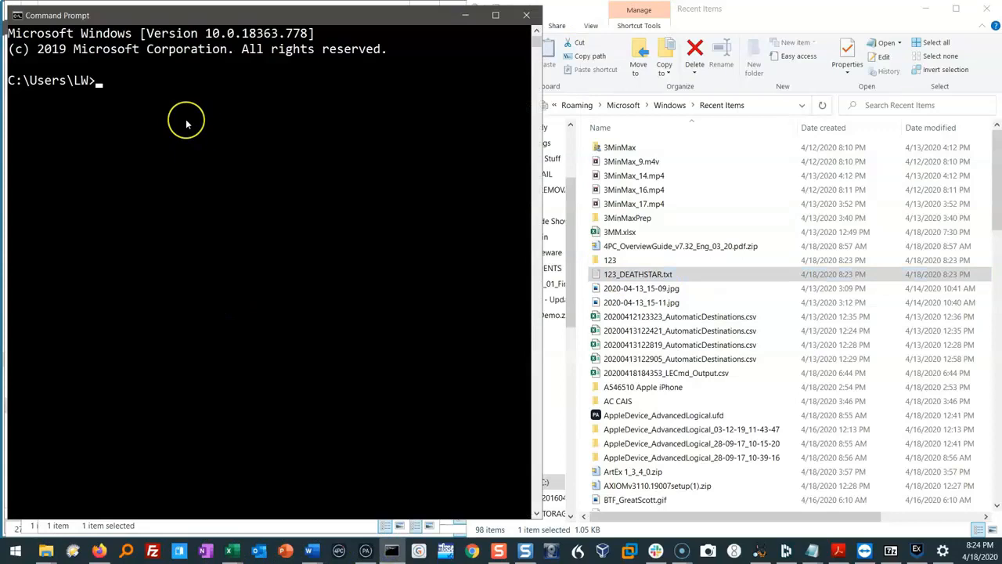
mouse_move(186, 126)
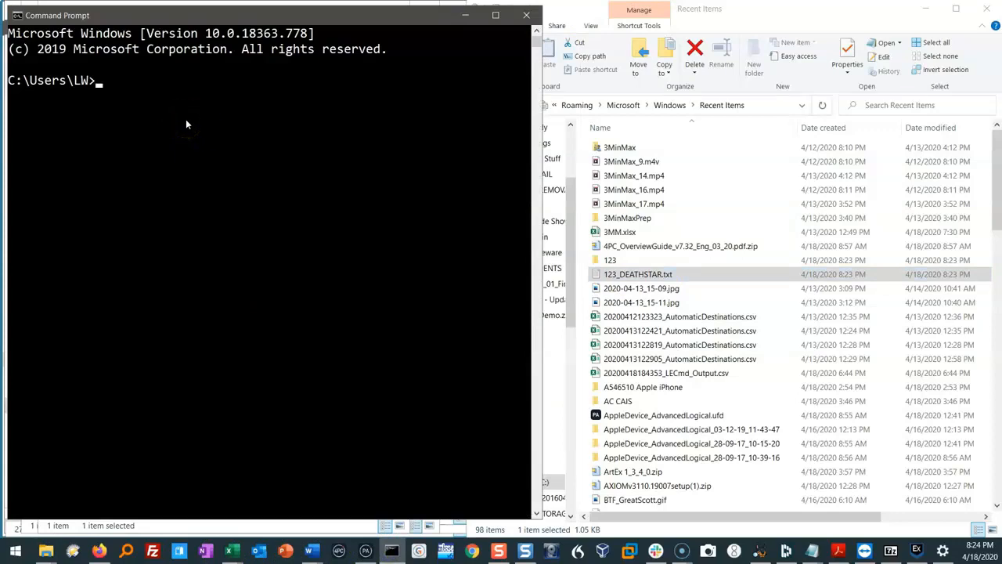
text(lecm)
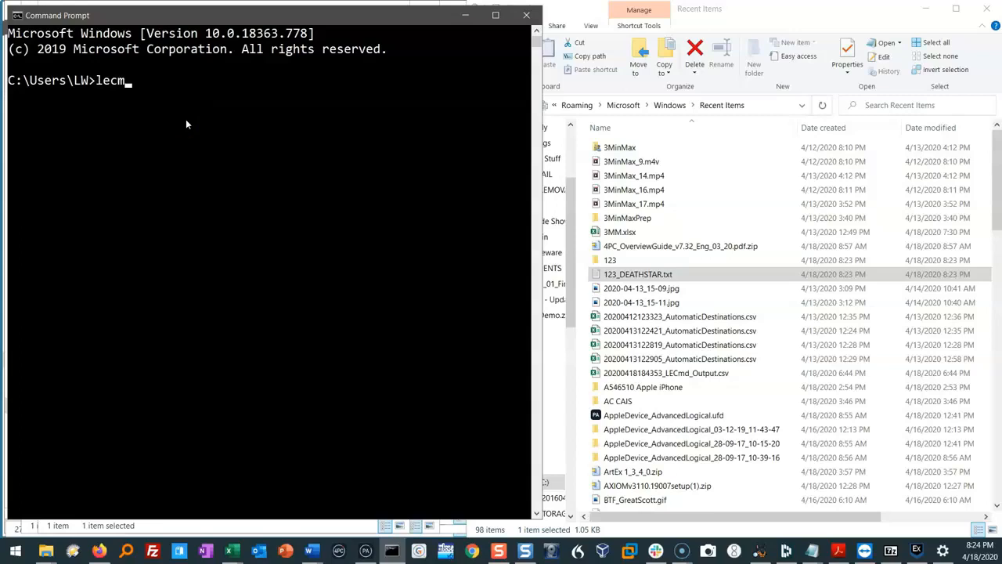
text(d -)
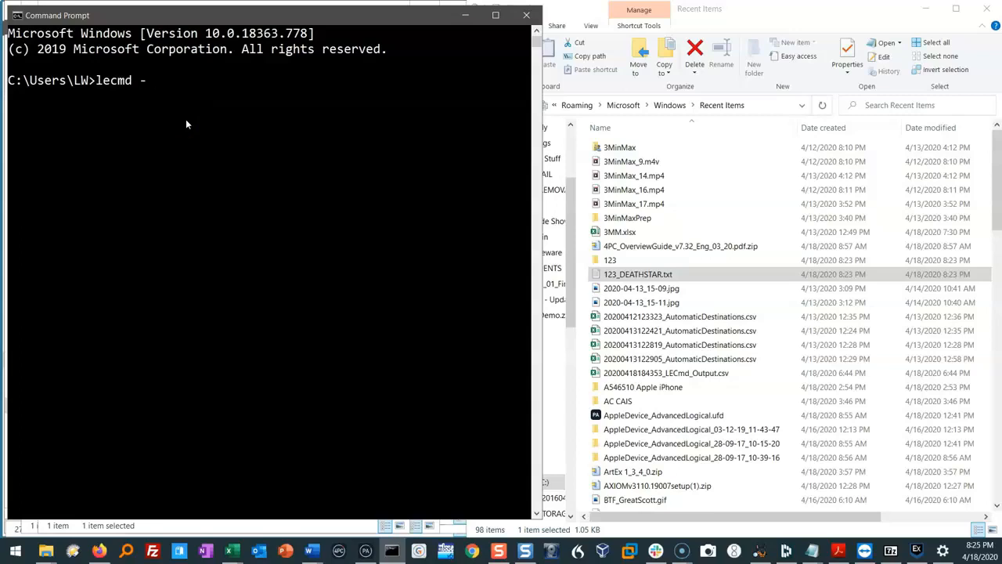
text(f C)
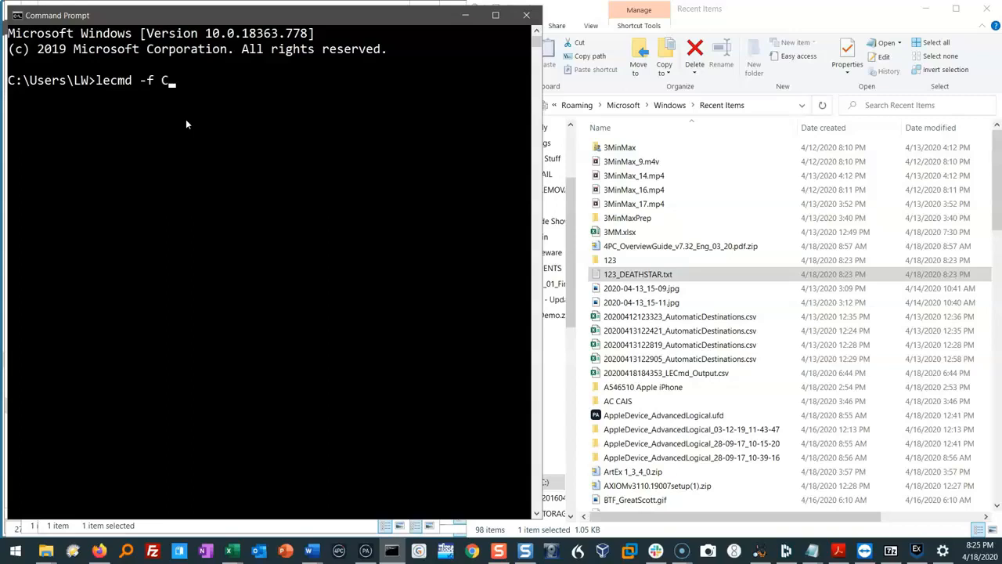
text(:\)
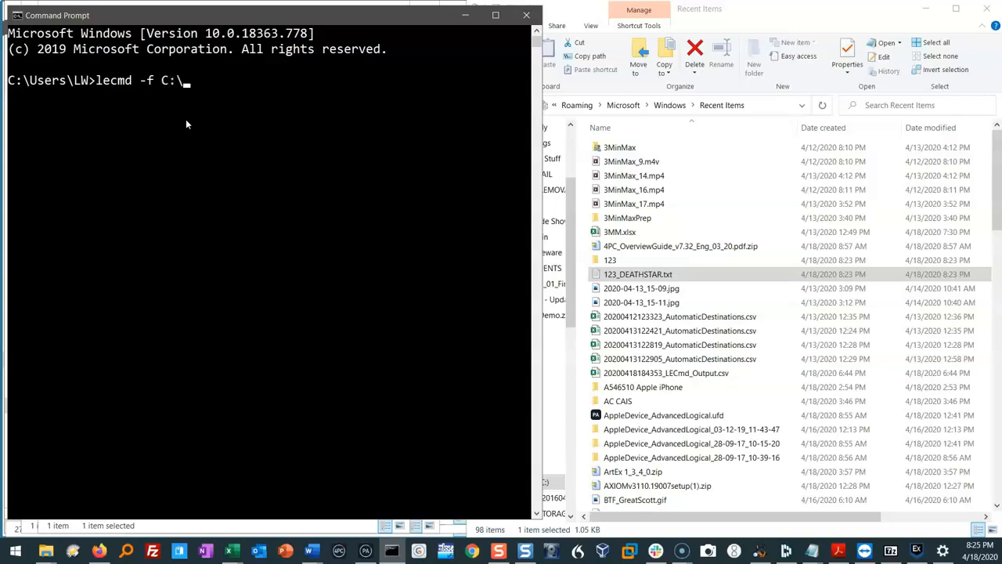
text(Users)
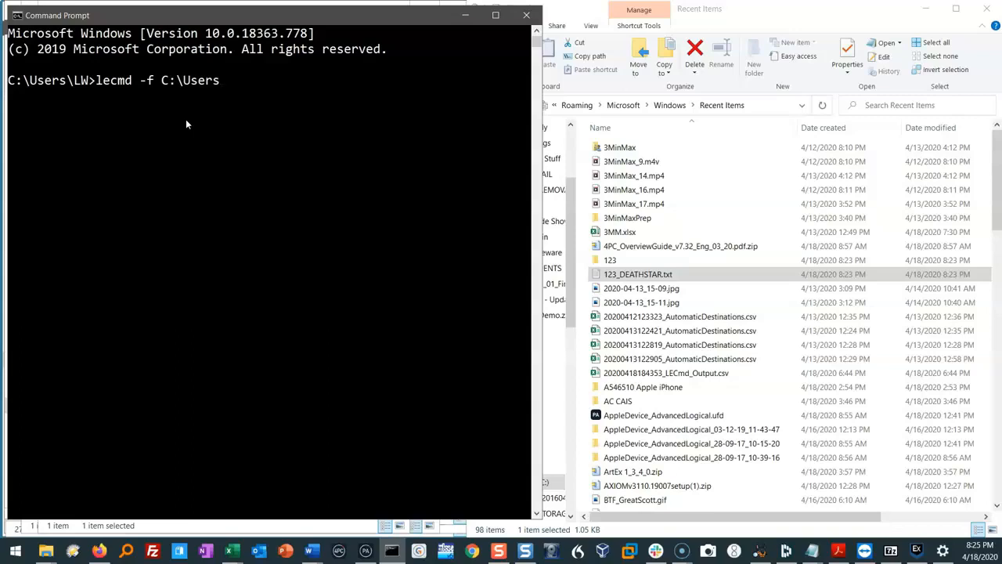
text(LW\)
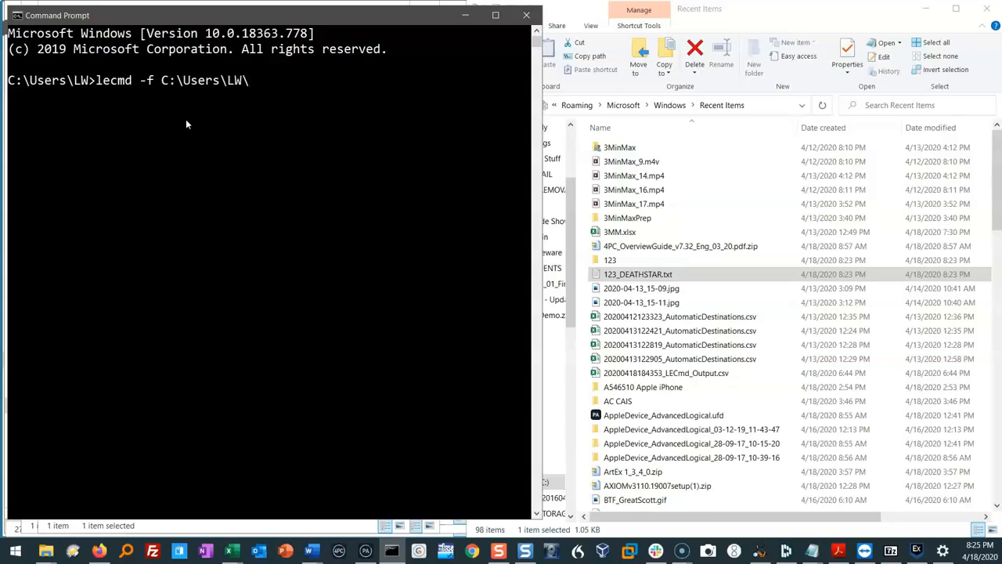
text(Ap)
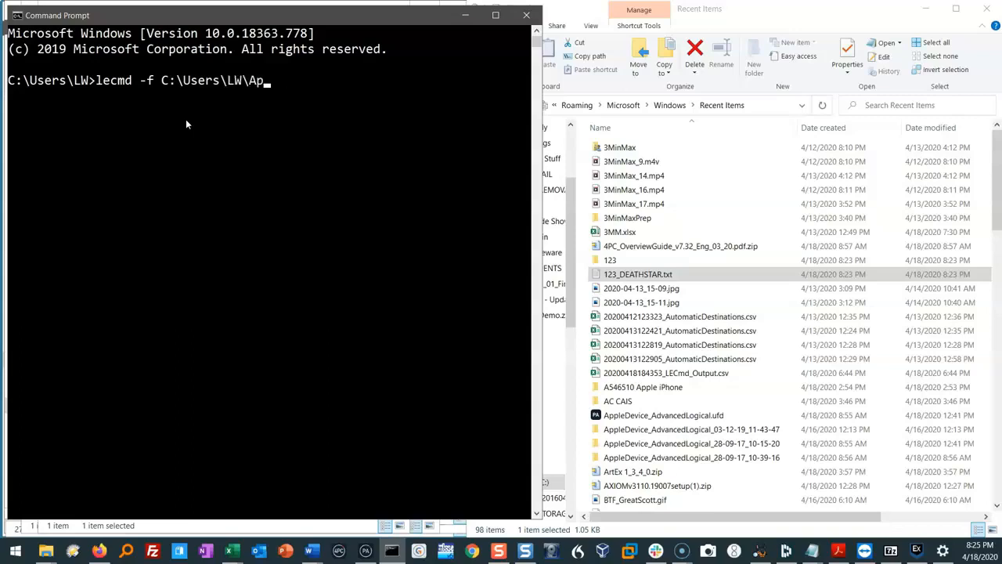
text(pData\R)
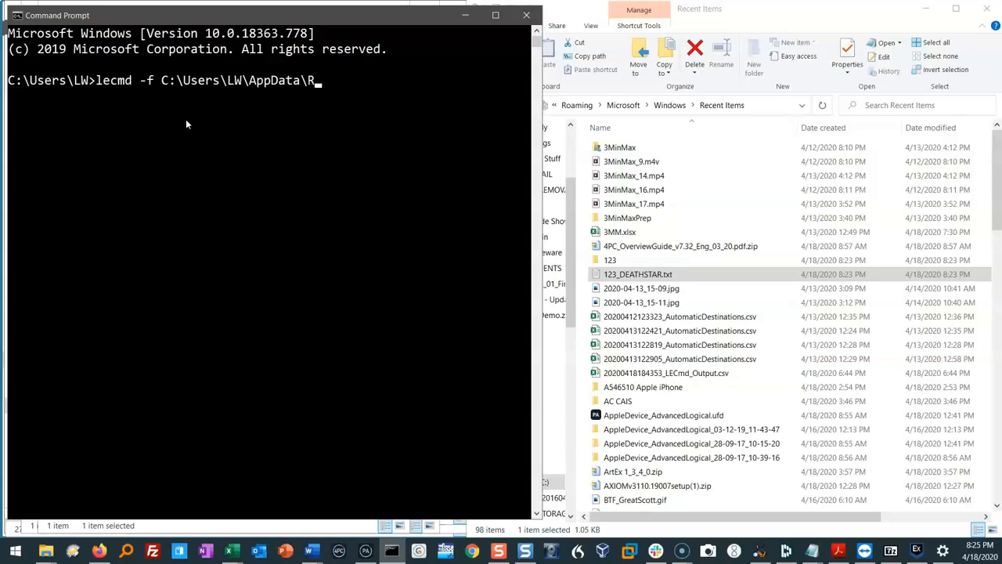
text(oaming)
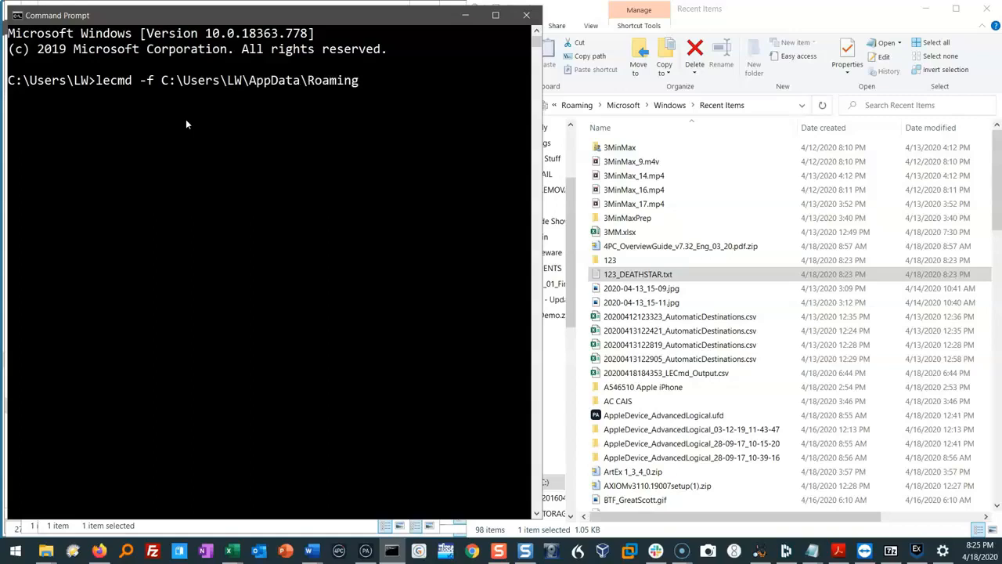
text(\Microsoft)
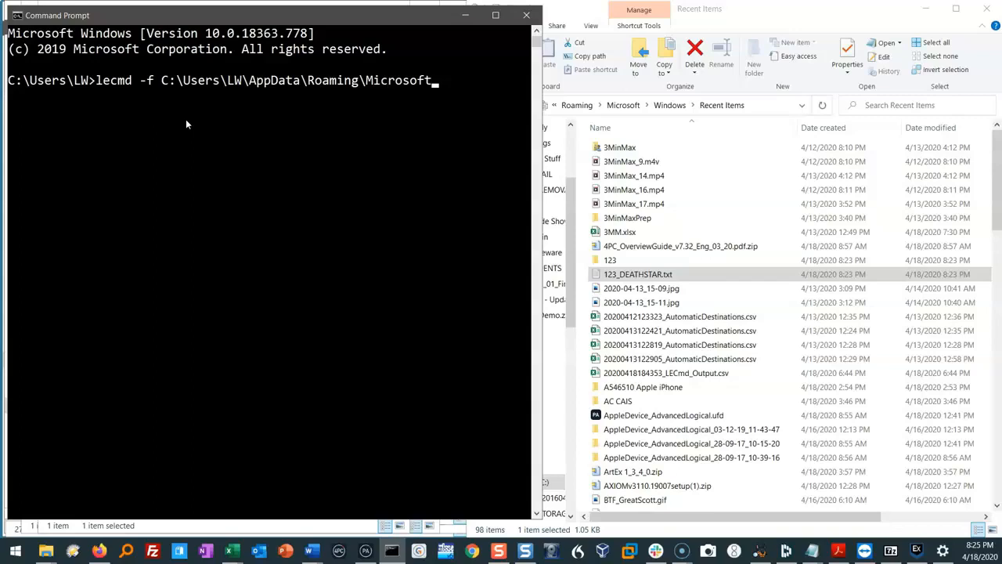
text(\windows)
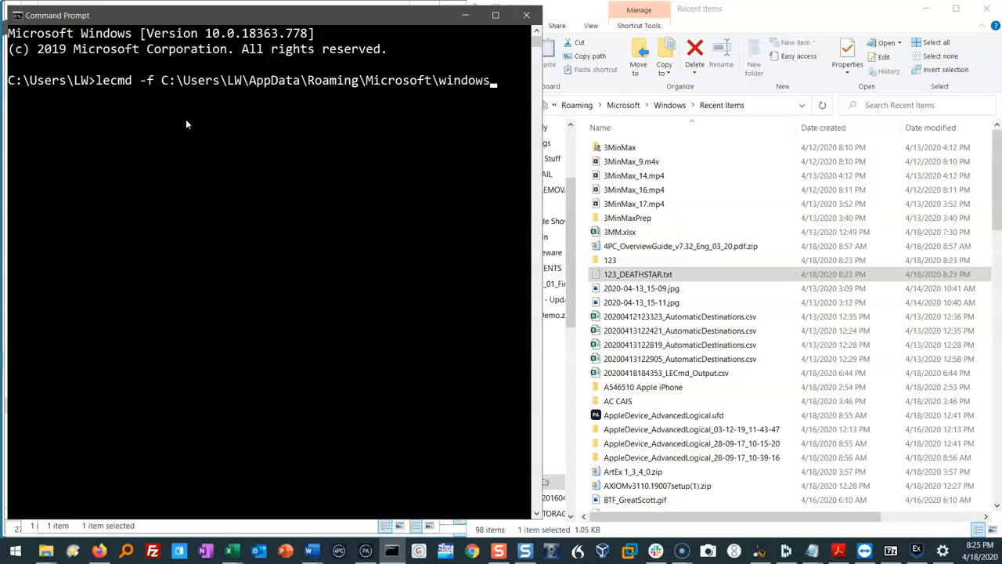
text(rec)
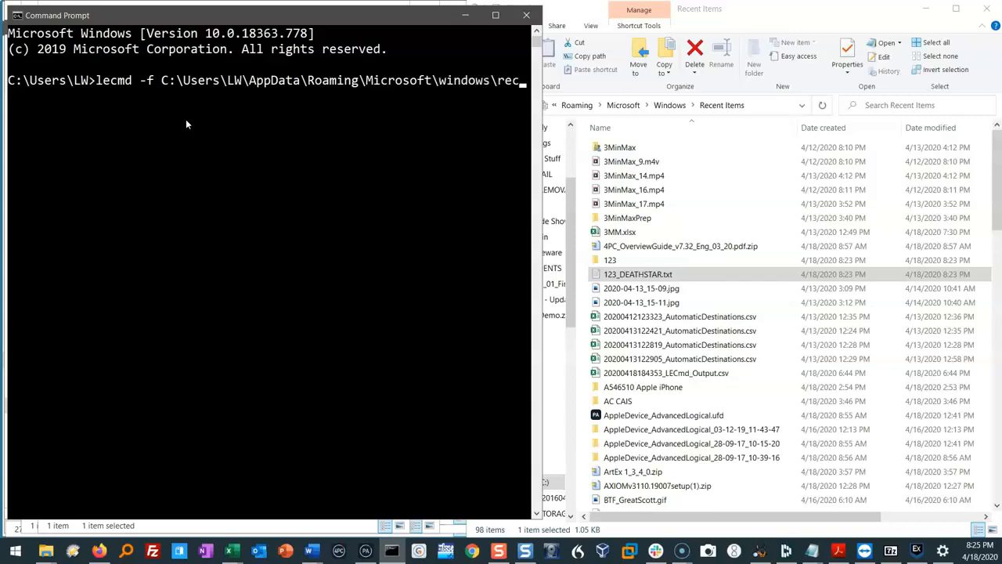
text(Recent)
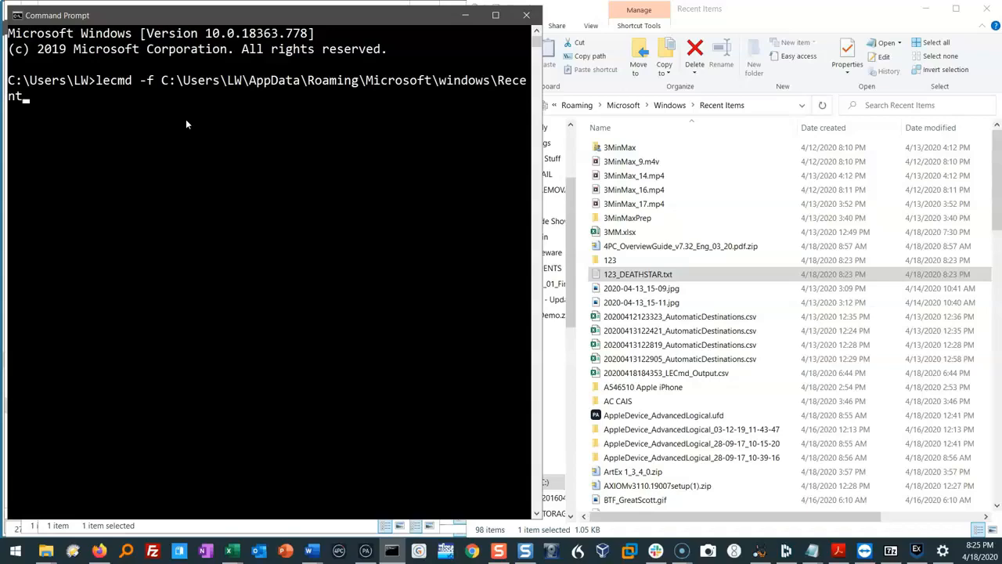